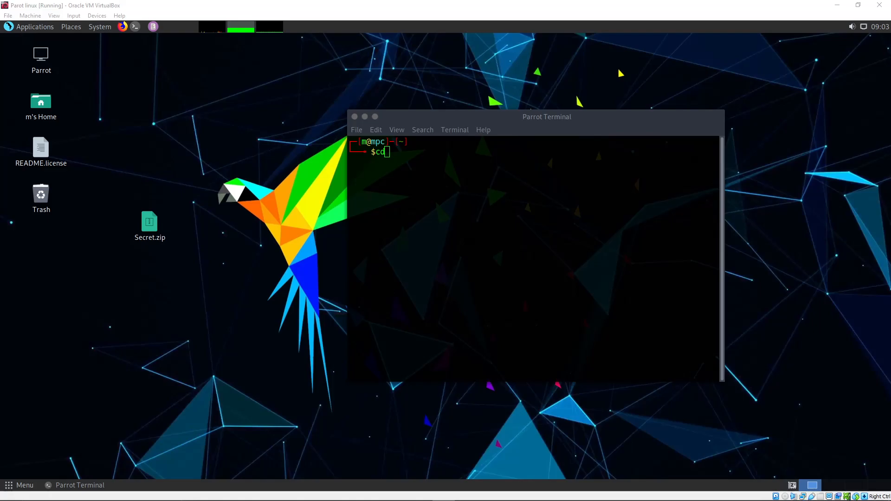
mouse_move(240, 304)
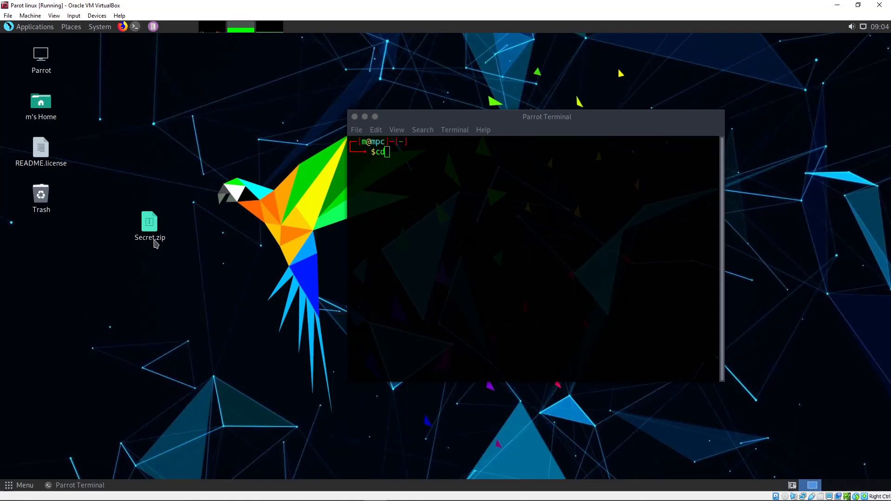
- Move the Secret.zip desktop icon slightly down and to the left
left_click_drag(150, 222, 129, 241)
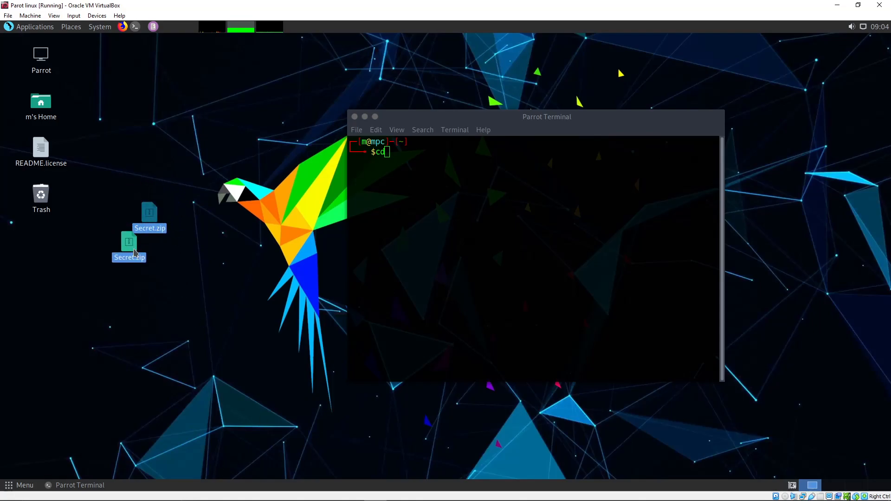
double_click(129, 241)
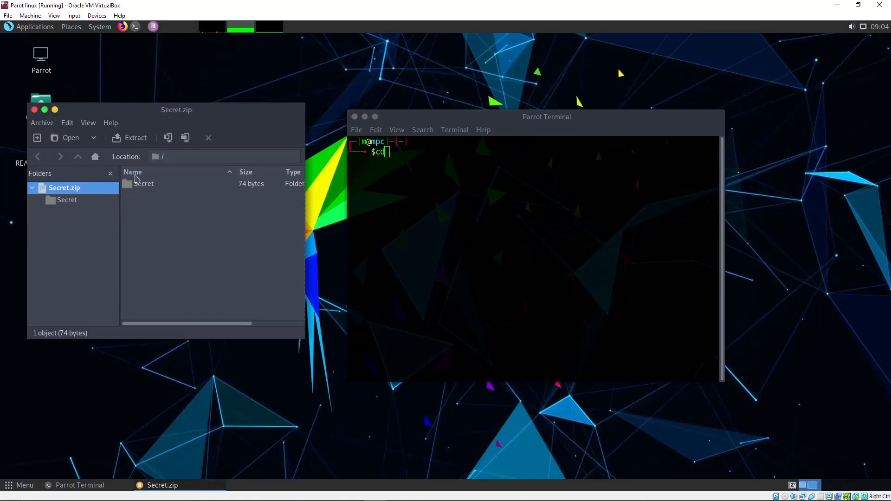
double_click(143, 184)
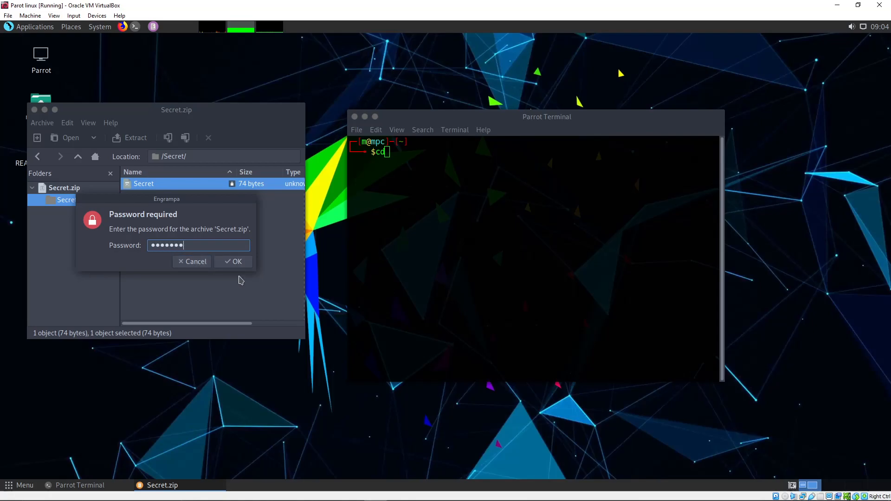
left_click(233, 262)
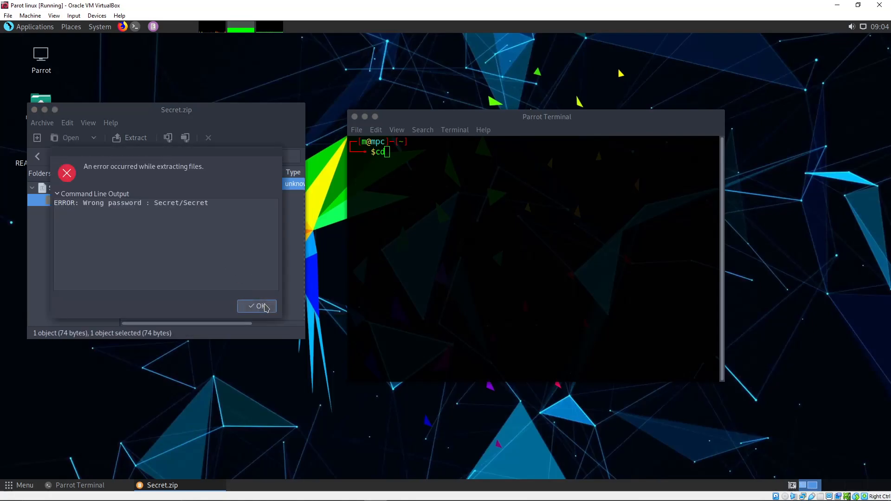
left_click(257, 307)
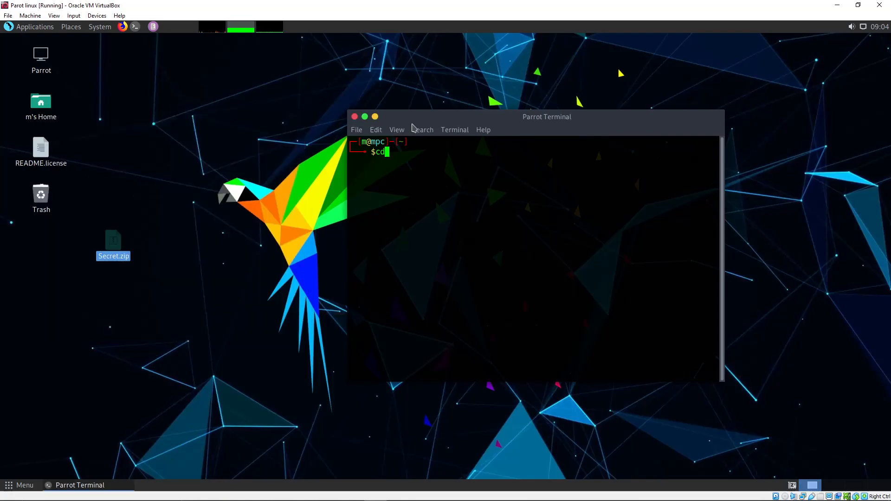
- Shift the terminal left, cd into Desktop/, and run 'zip2john Secret.zip > Secret.txt'
left_click_drag(546, 116, 466, 109)
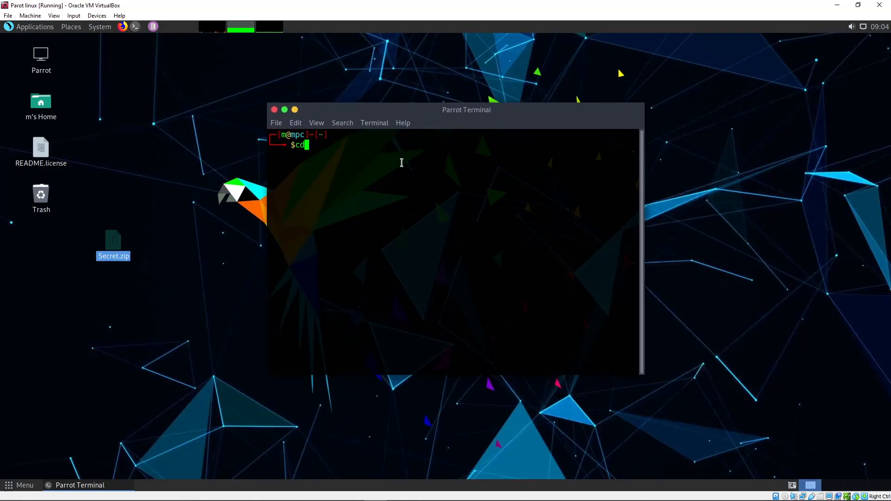
type("Desktop/")
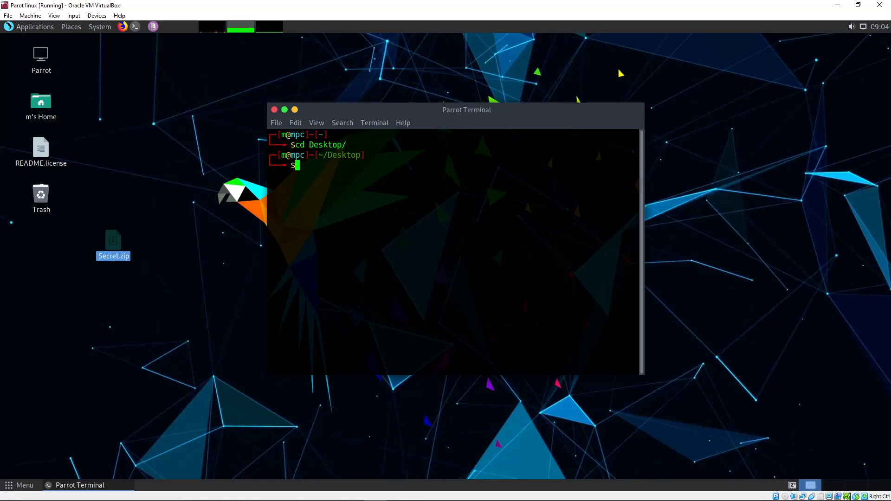
type("zip")
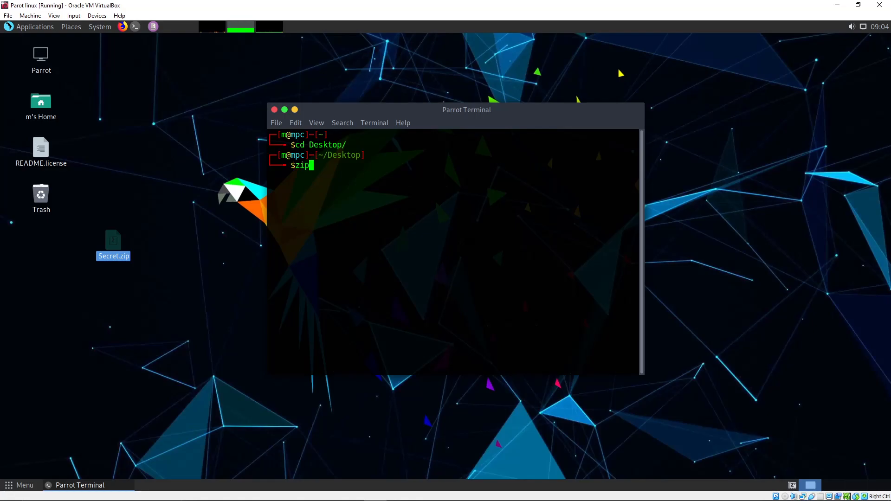
type("2john")
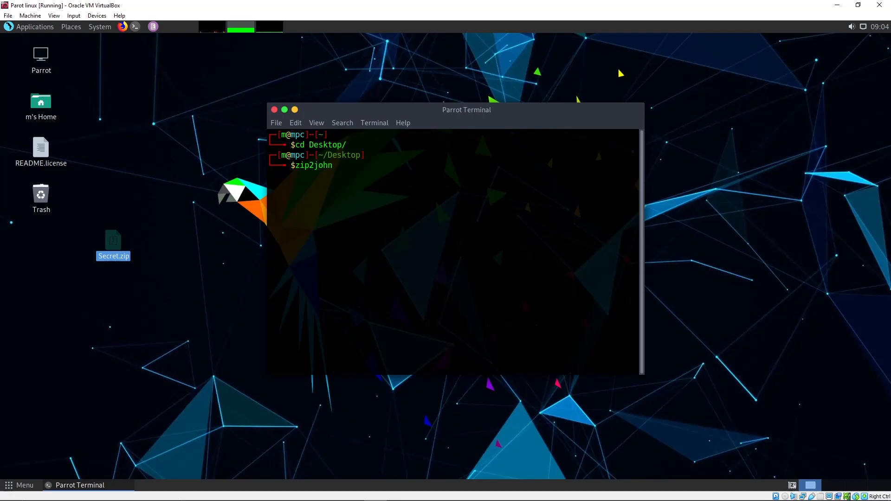
type("S")
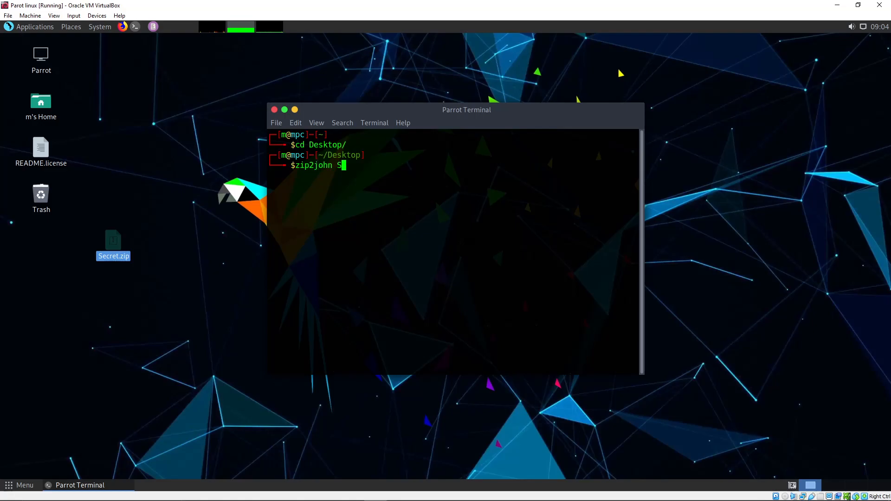
type("ecret.zip")
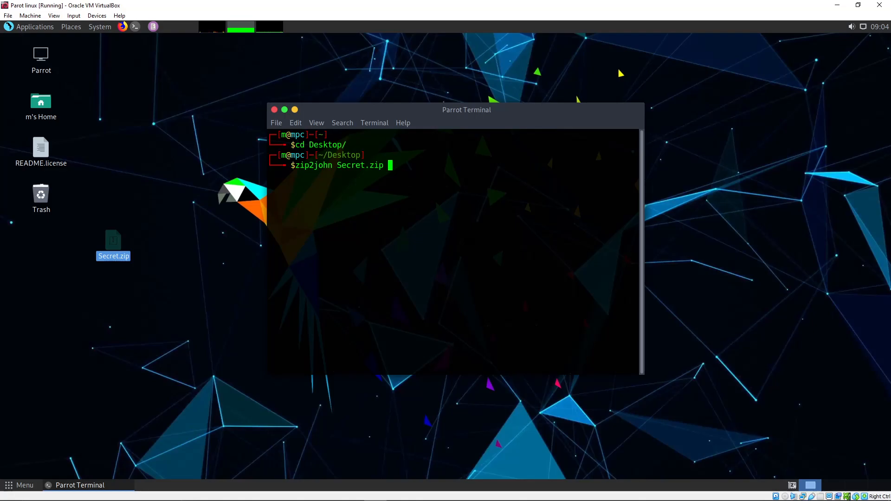
type(">")
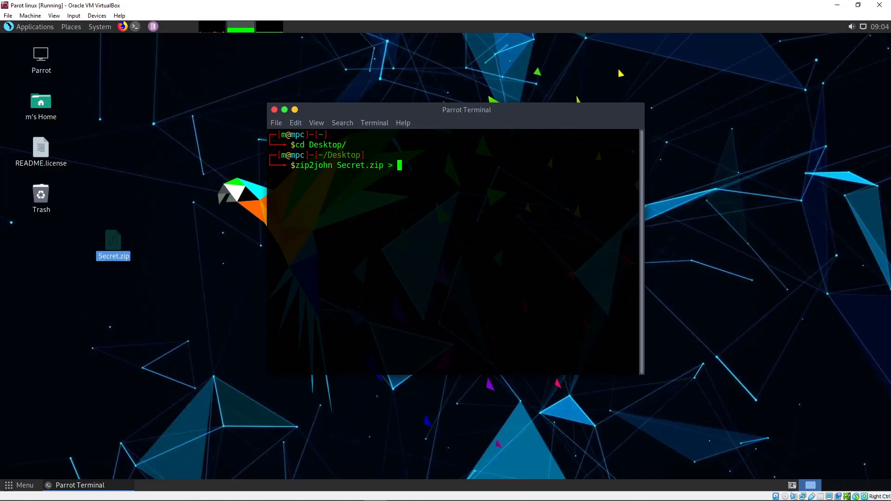
type("S")
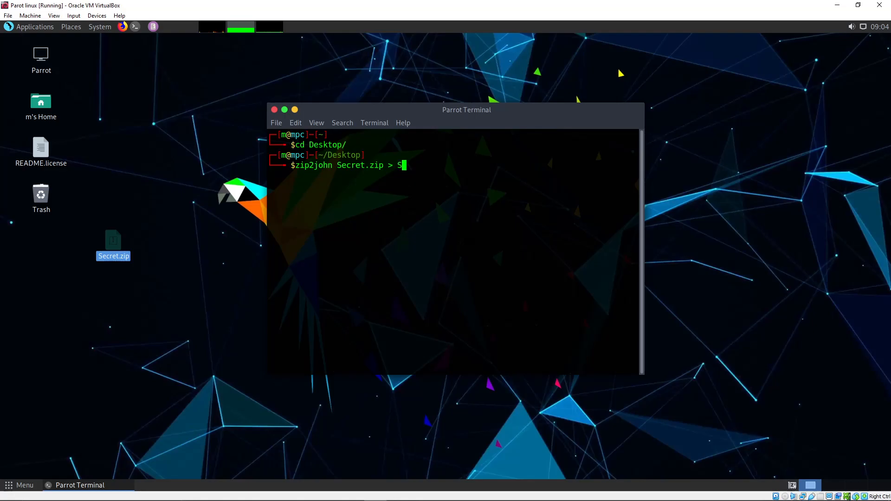
type("ecre")
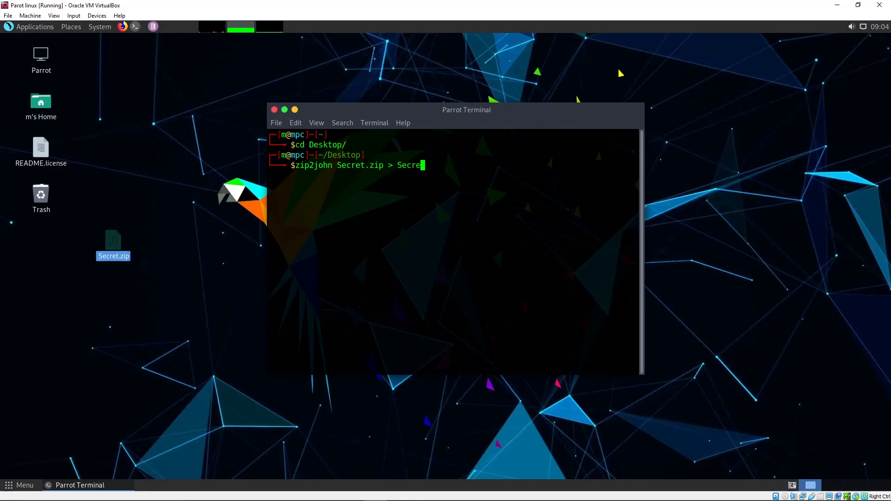
type("t.txt")
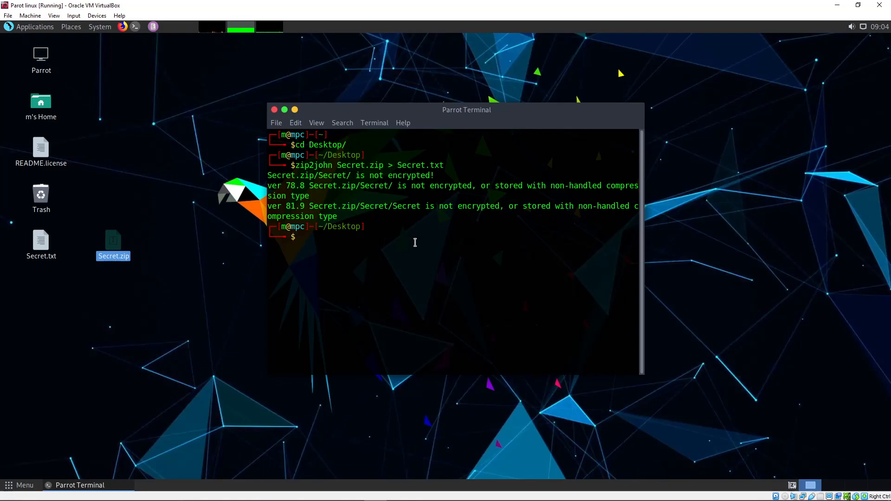
mouse_move(268, 281)
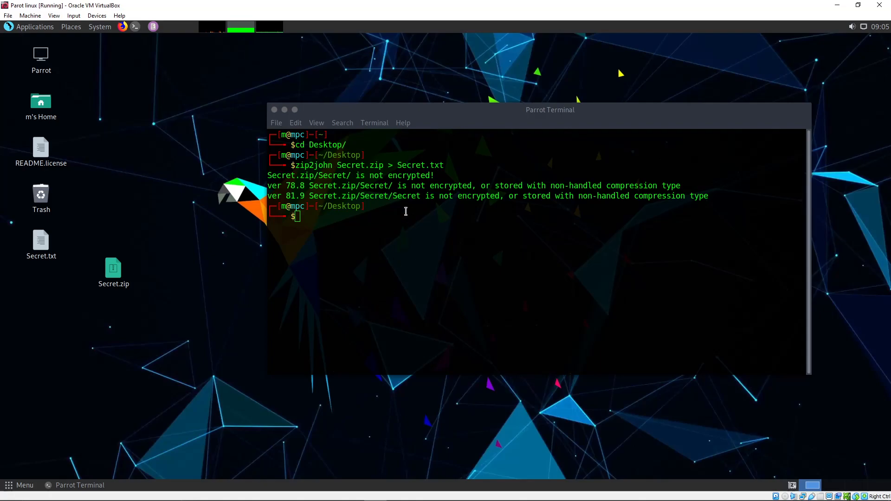
- Print Secret.txt with cat to view the extracted Secret.zip hash
type("c")
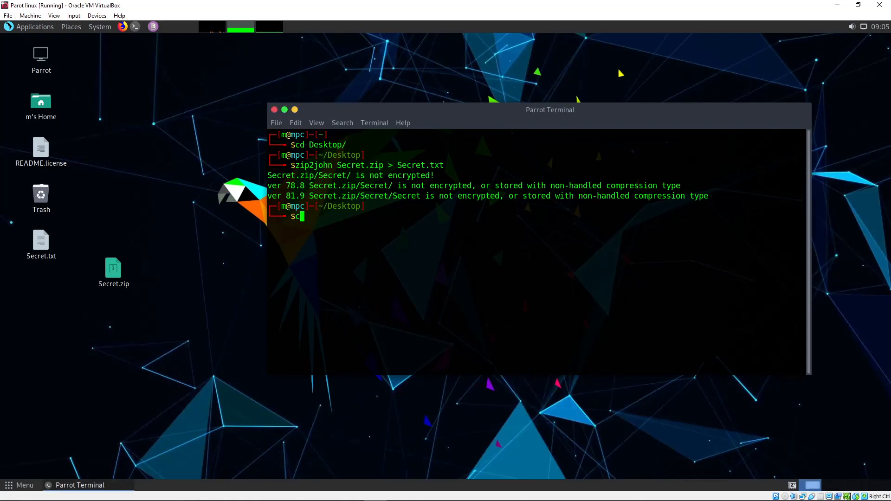
type("at Secret.")
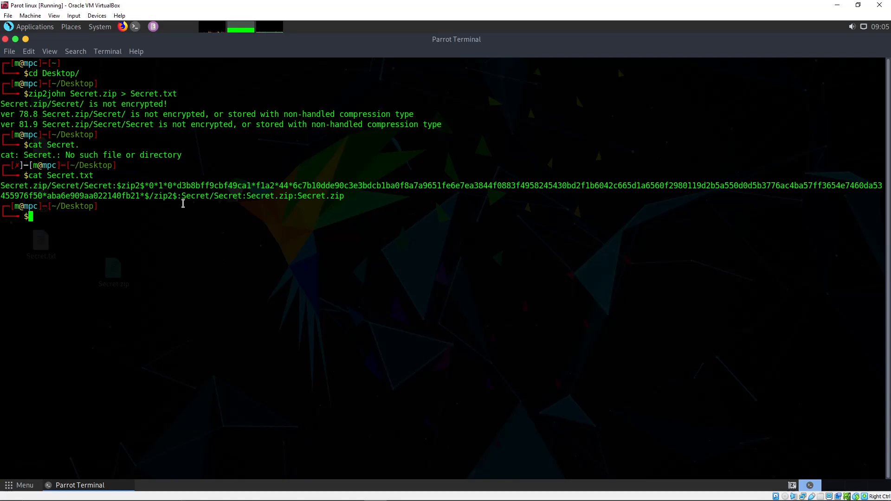
mouse_move(175, 207)
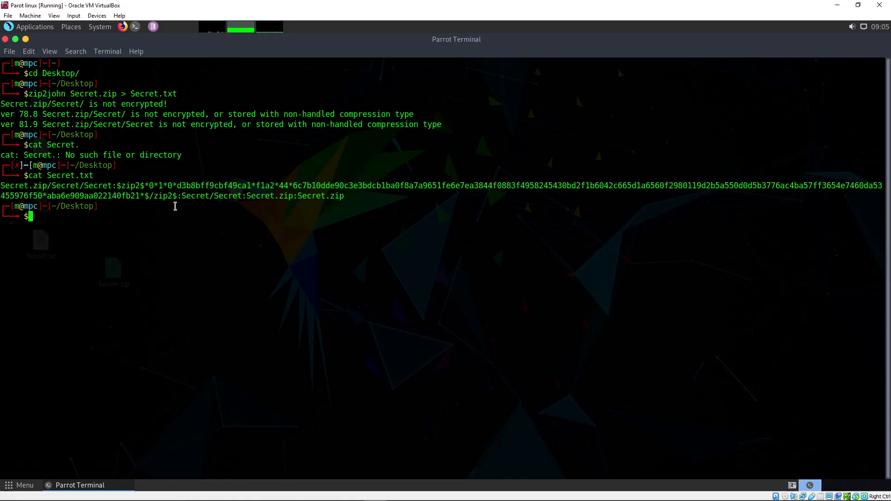
type("j")
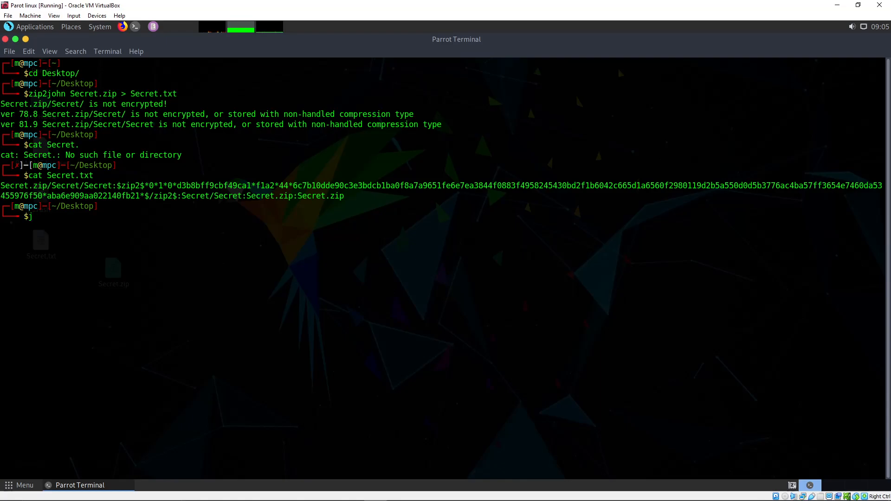
type("ohn")
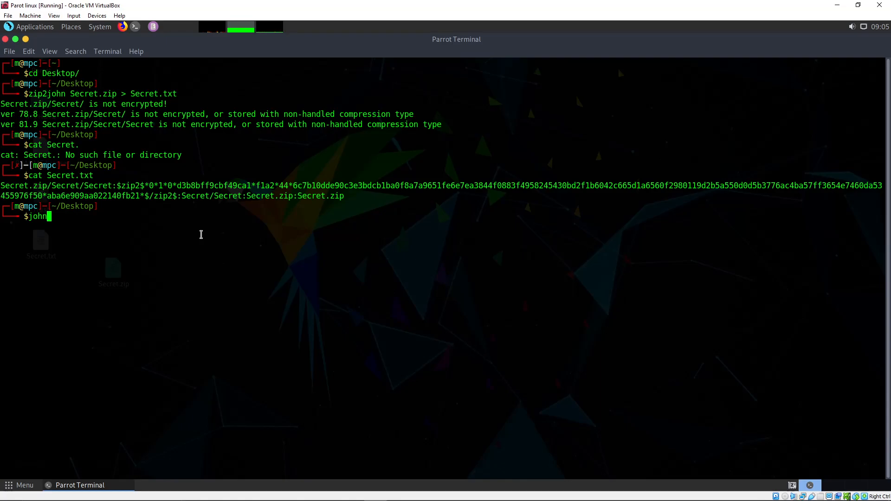
type("Secret.")
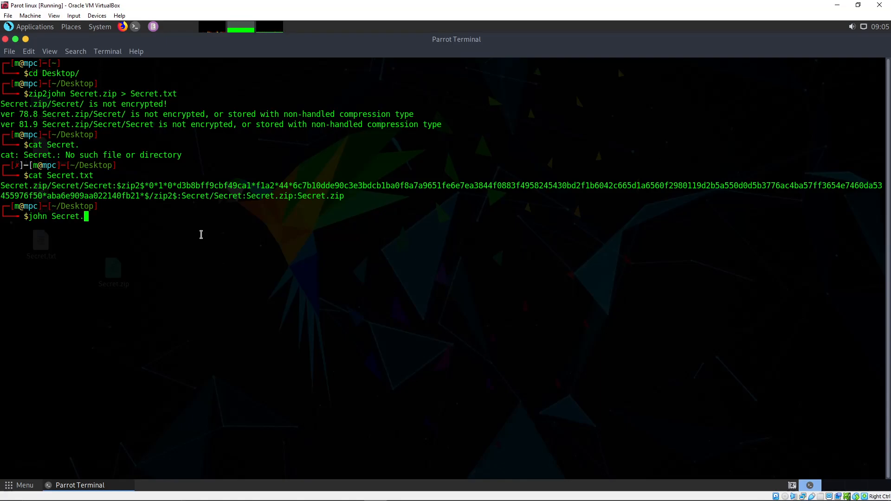
type("txt")
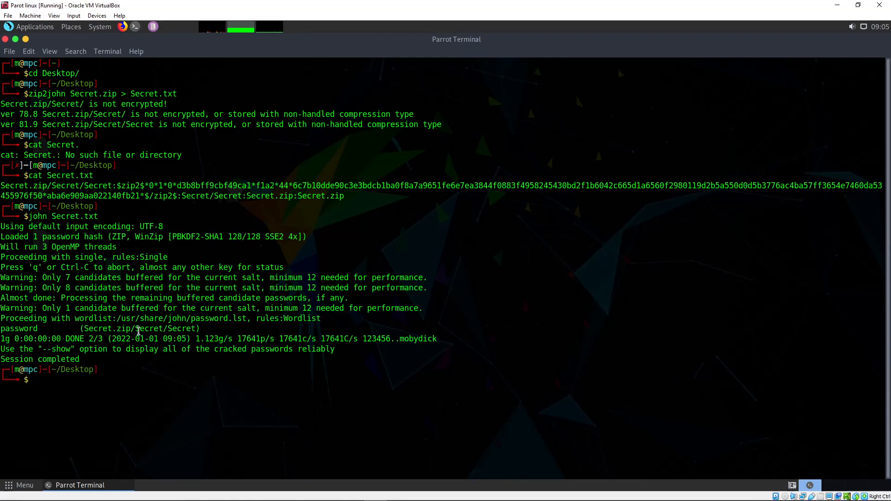
mouse_move(270, 399)
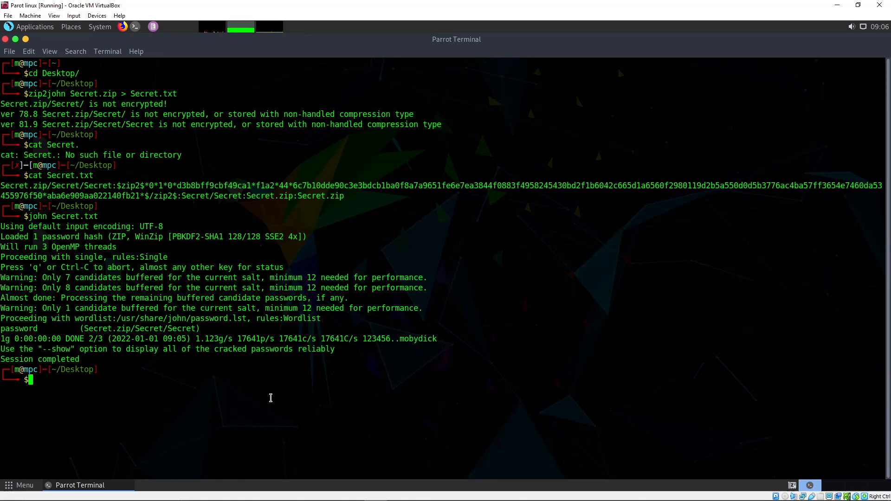
- Run 'john Secret.txt --show' to confirm one cracked password and zero hashes left
type("john Secret.txt")
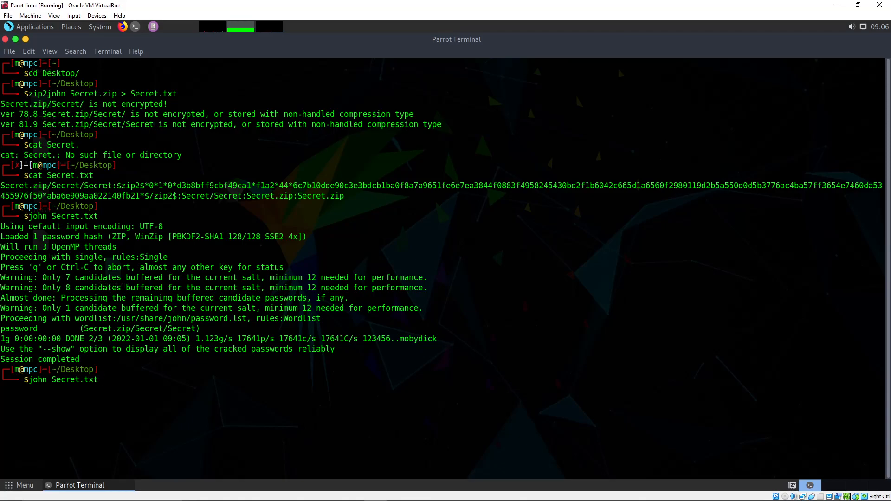
type("--")
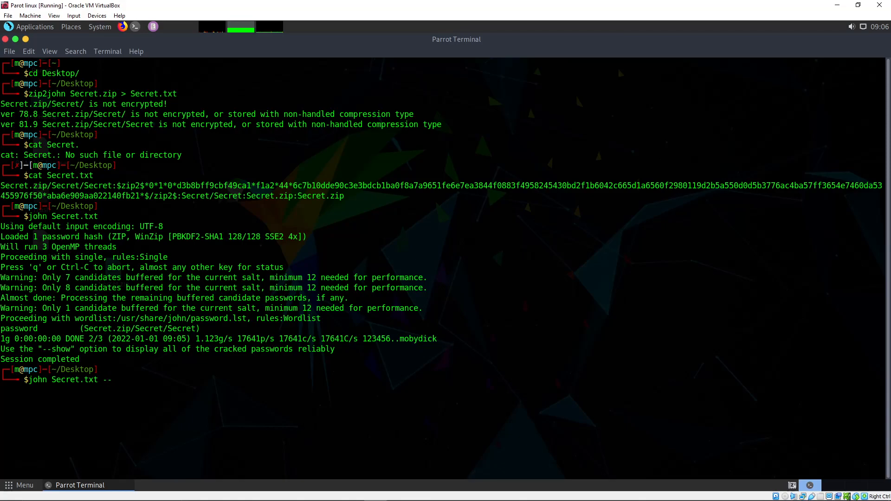
type("show")
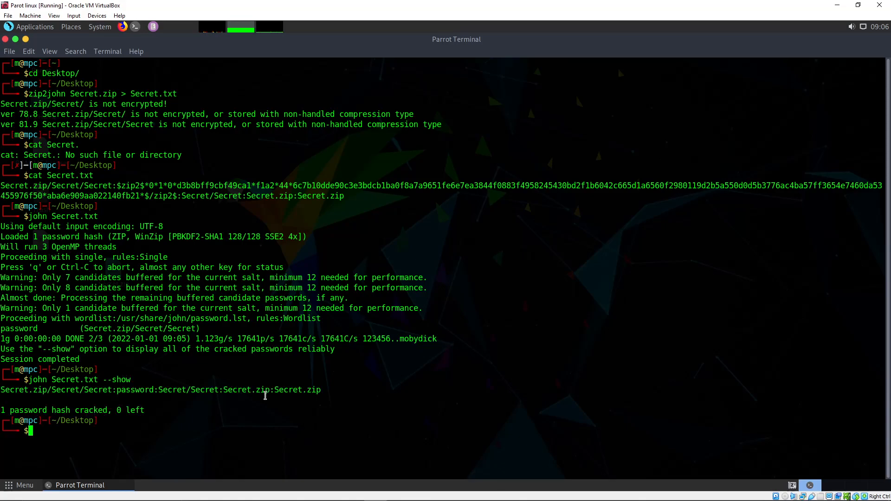
mouse_move(35, 396)
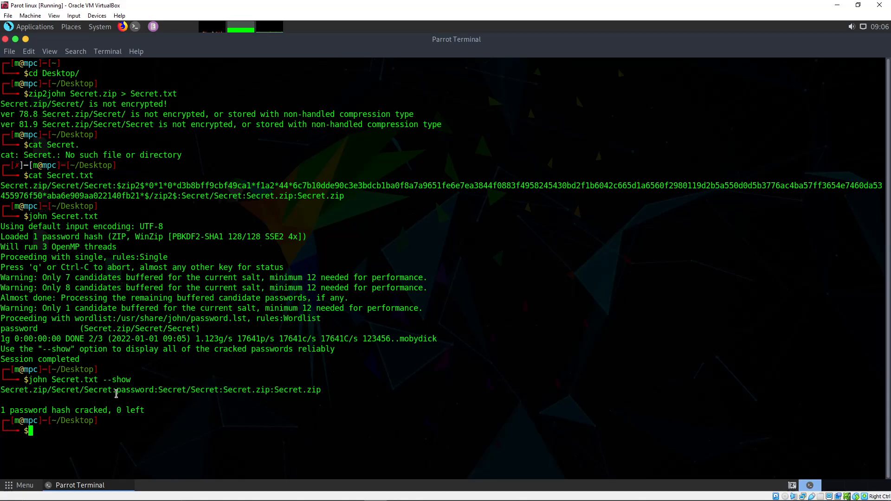
mouse_move(112, 389)
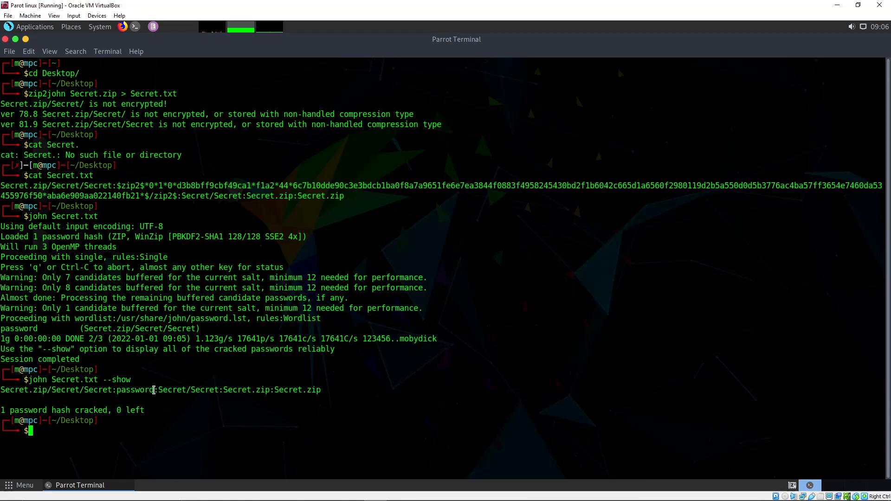
mouse_move(141, 397)
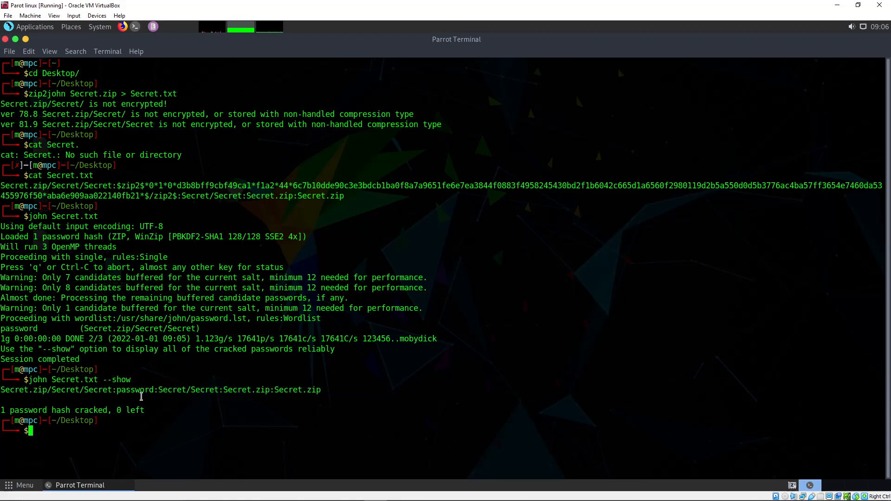
double_click(132, 390)
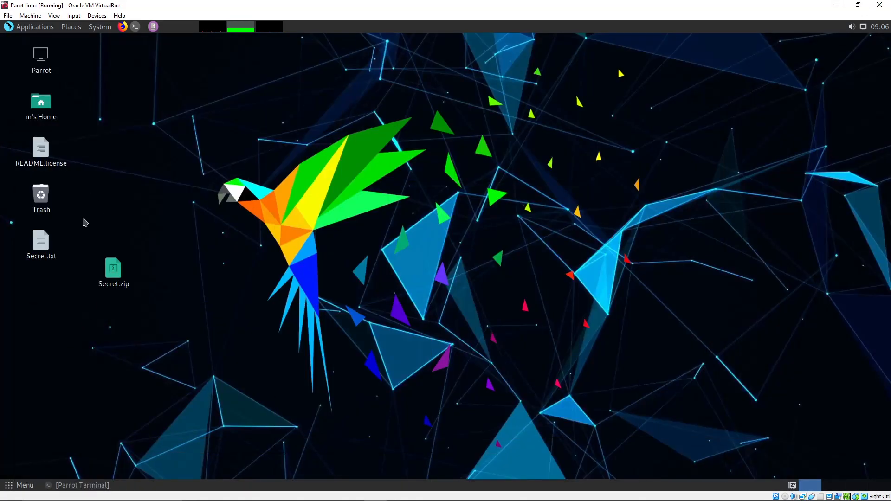
- Open the Secret file inside Secret.zip in Engrampa using the cracked password
double_click(113, 269)
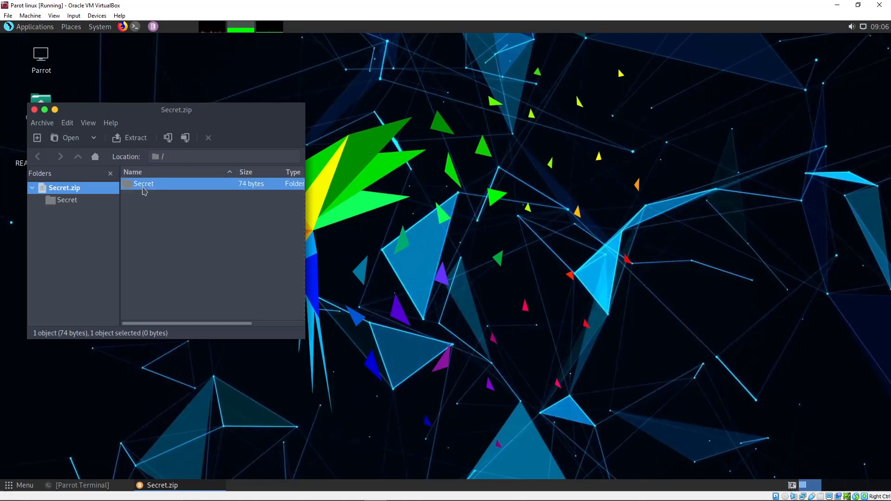
double_click(144, 184)
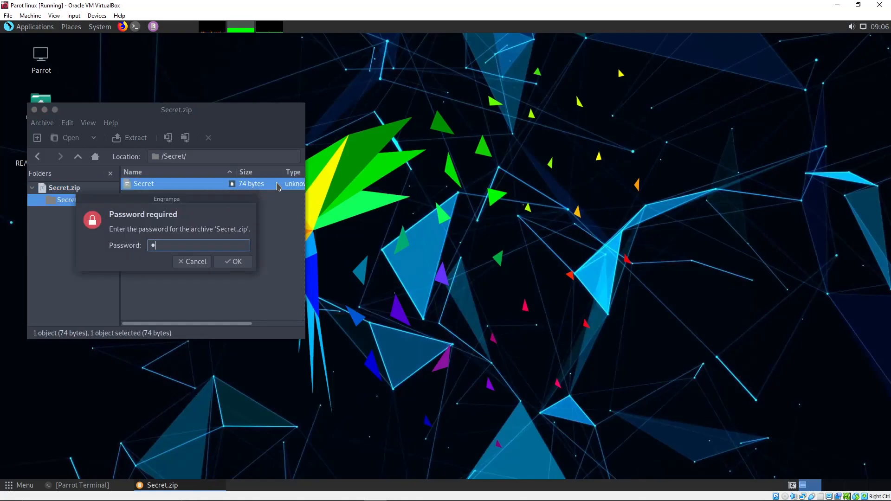
left_click(233, 261)
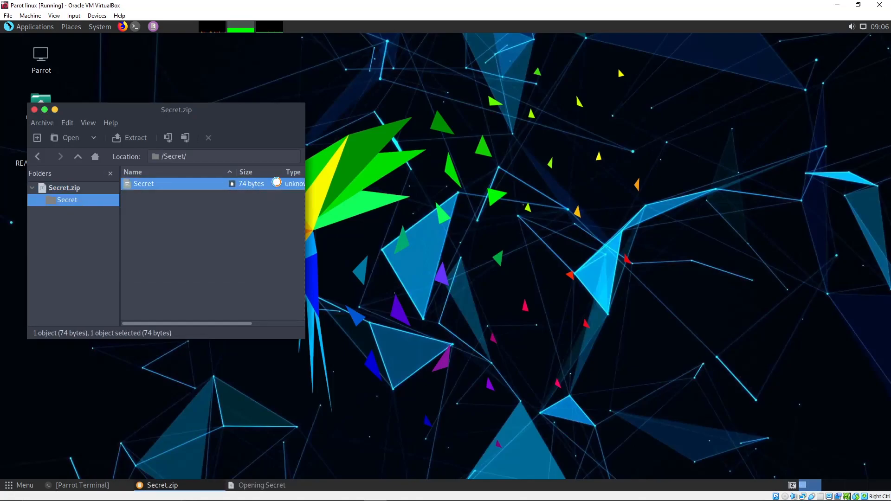
double_click(143, 184)
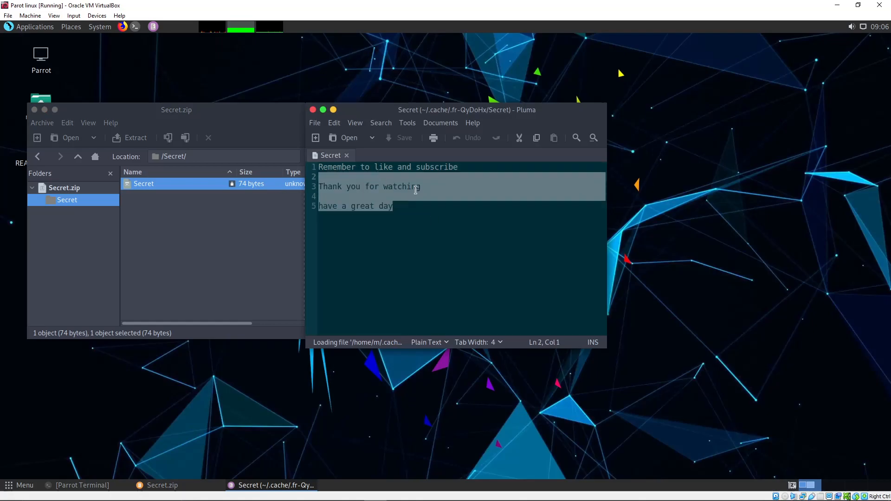
left_click(421, 186)
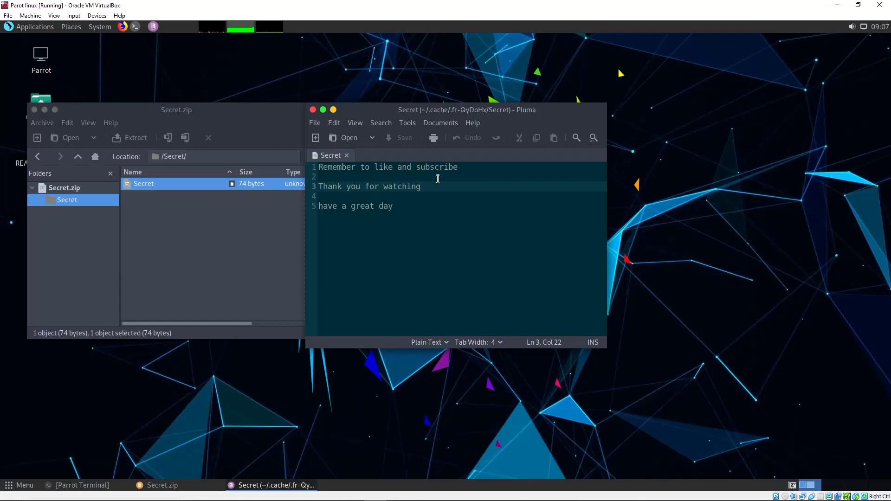
mouse_move(318, 133)
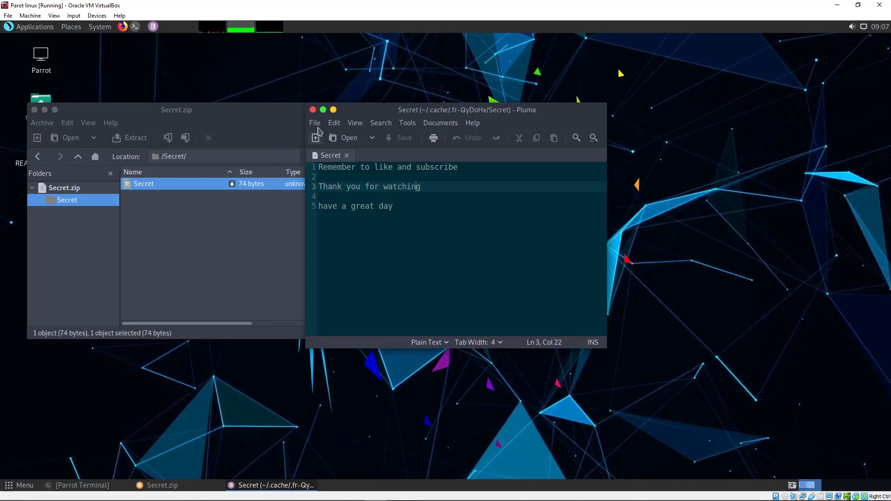